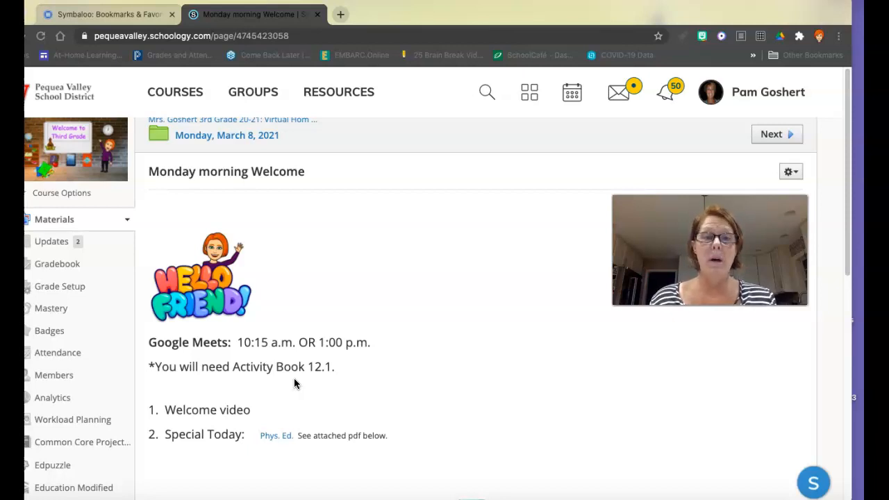
Scroll through the Welcome page, then return to the Monday, March 8, 2021 folder via its breadcrumb
scroll(down, 3)
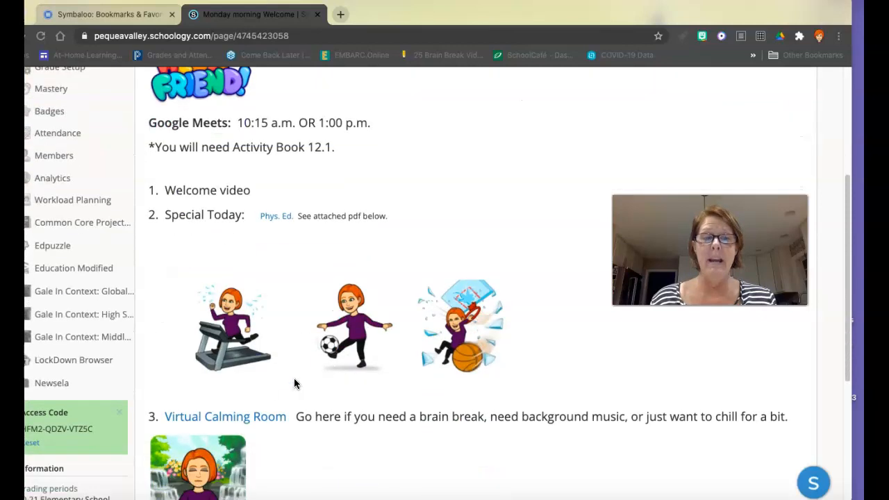
scroll(down, 3)
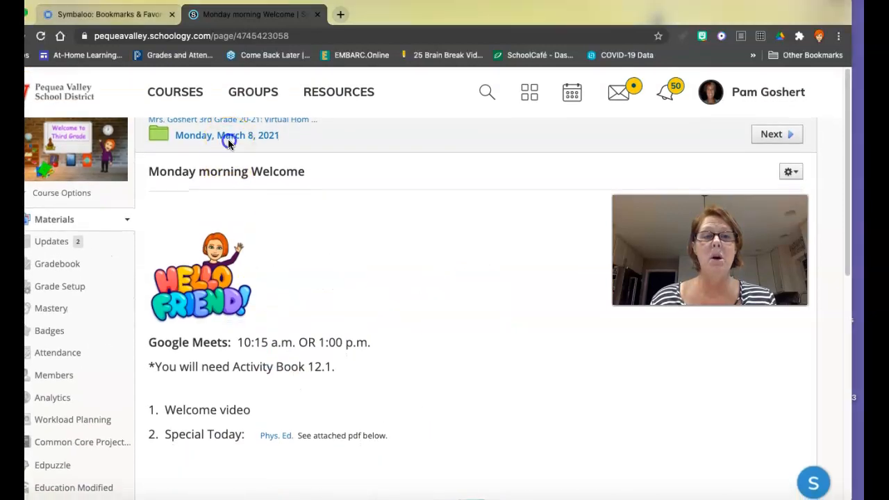
click(227, 136)
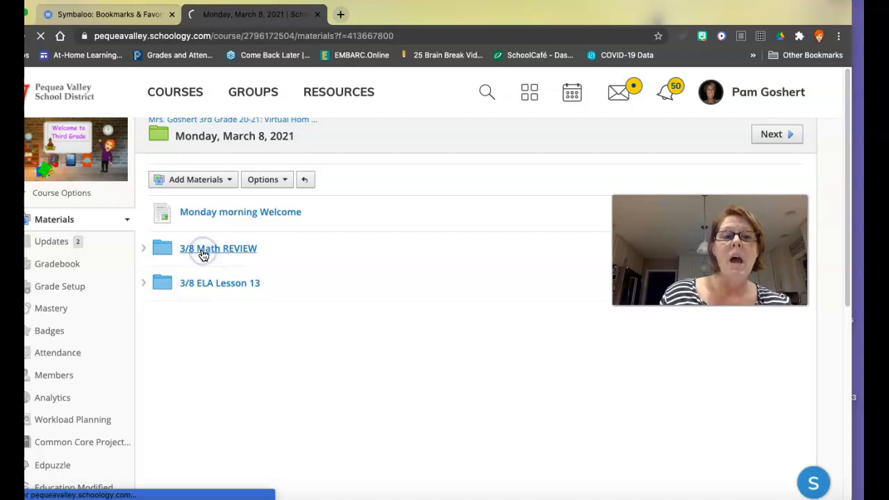
click(218, 248)
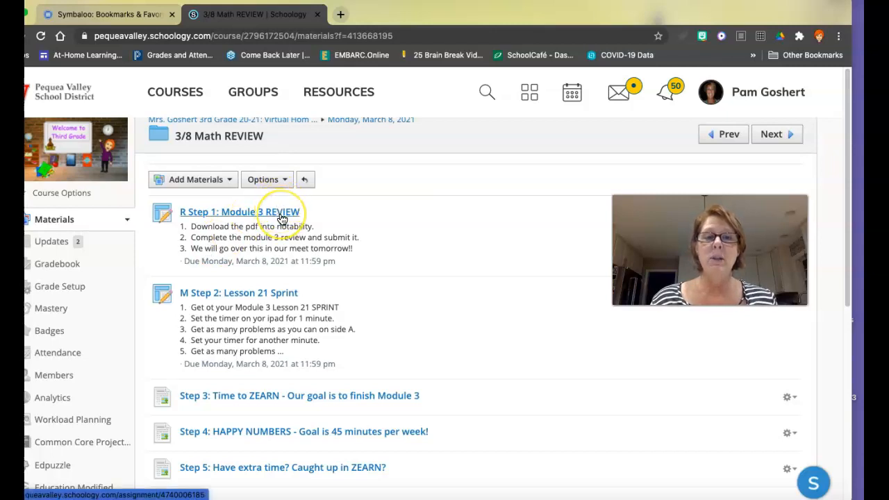
mouse_move(260, 300)
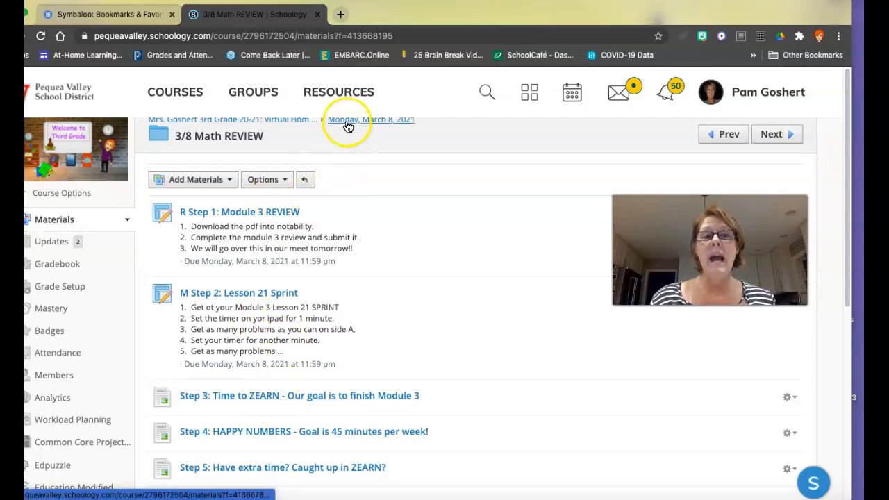
click(371, 120)
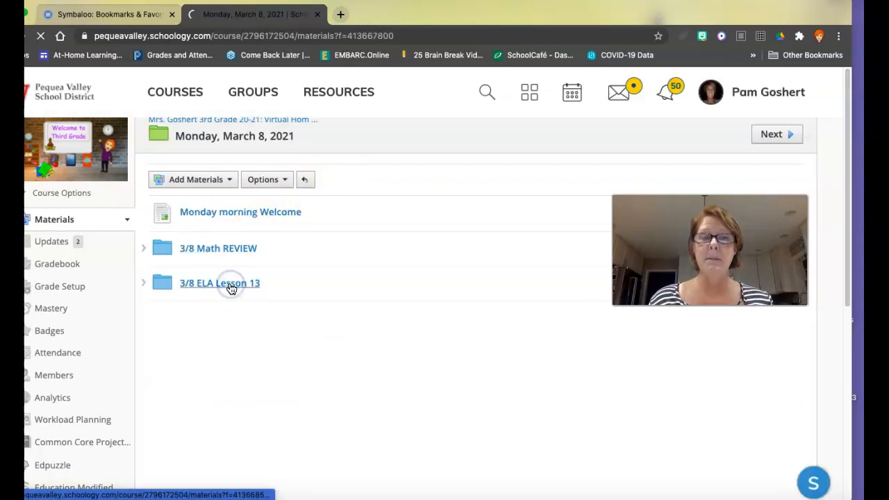
Open the 3/8 ELA Lesson 13 folder, listing Lesson 13 Vocabulary through Extra Time
click(220, 283)
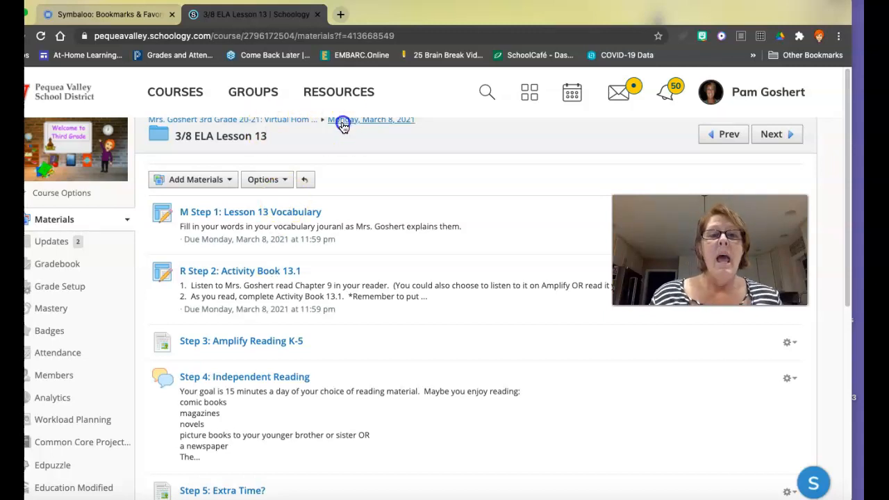
Go back to the Monday, March 8, 2021 folder using the breadcrumb link
click(371, 119)
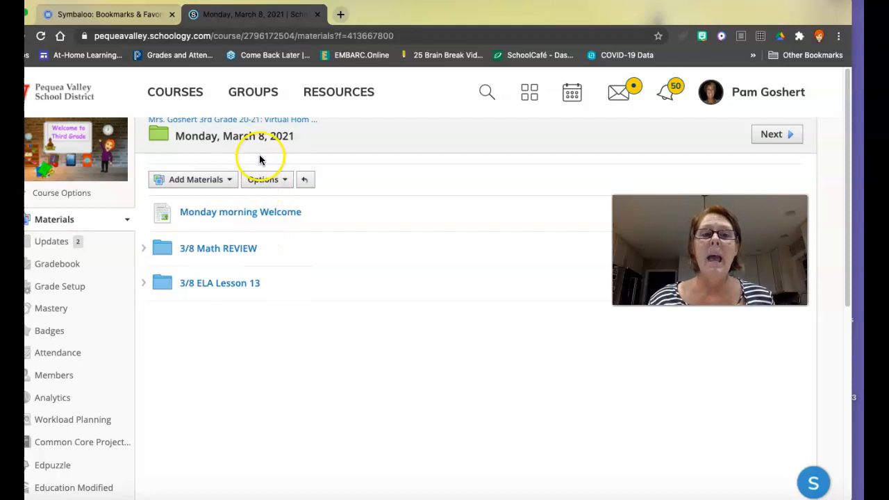
mouse_move(252, 126)
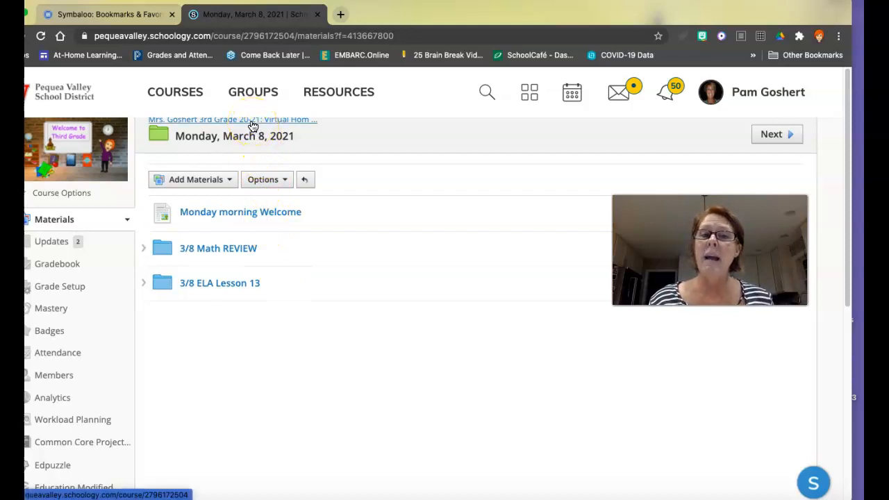